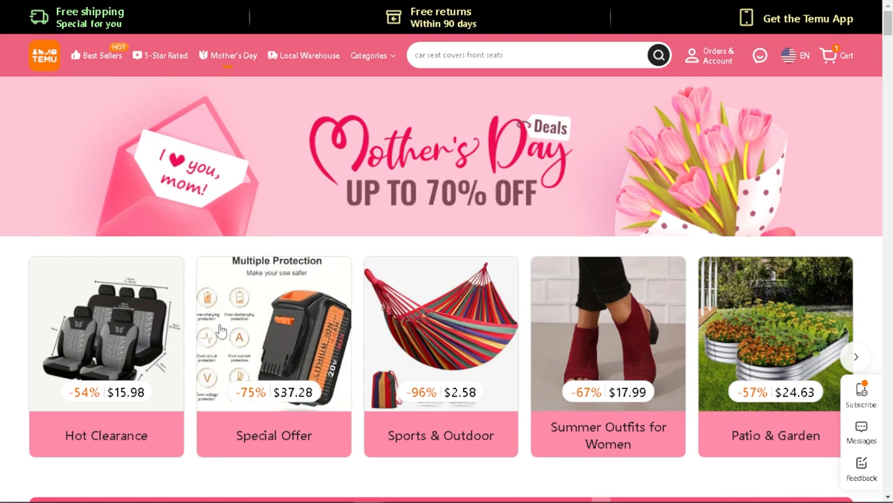
Bring up Temu's sign-in/register dialog from Orders & Account.
scroll(down, 3)
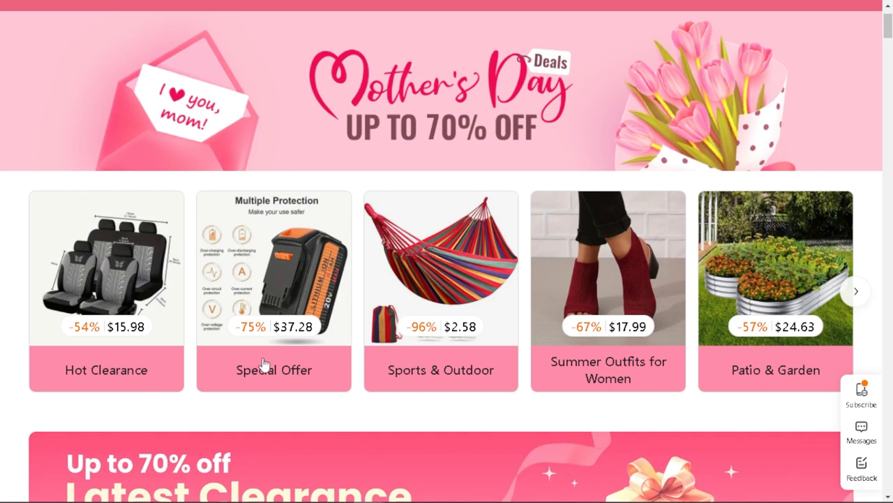
scroll(up, 3)
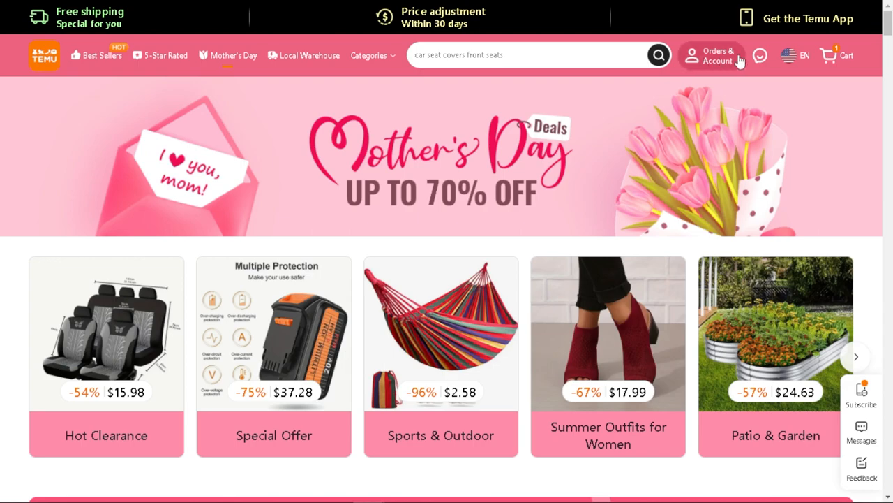
click(712, 56)
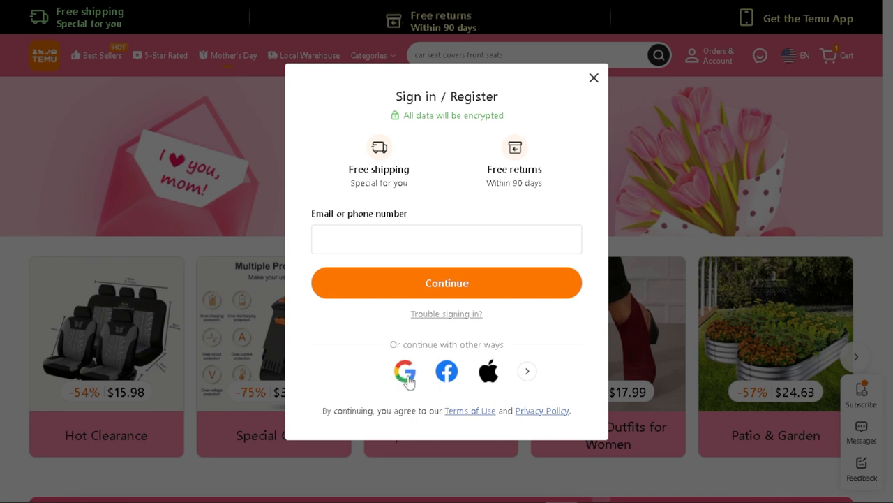
mouse_move(528, 371)
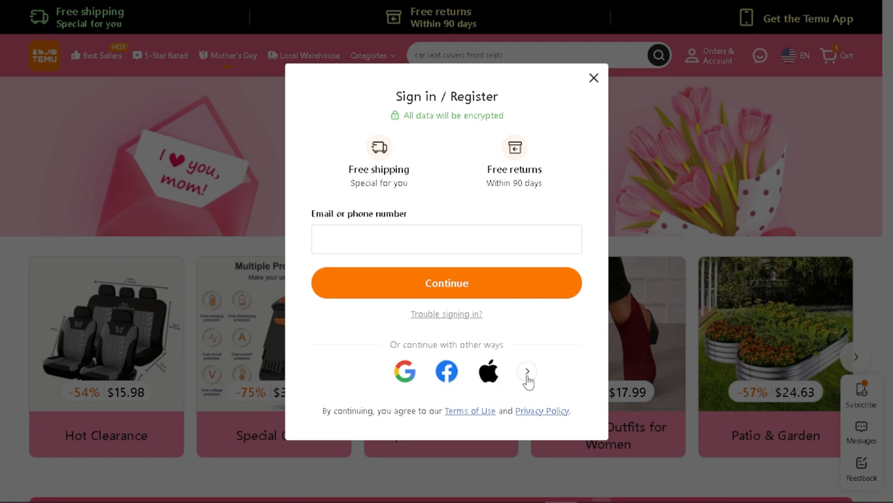
Browse the additional third-party sign-in options and return to the first set.
click(528, 372)
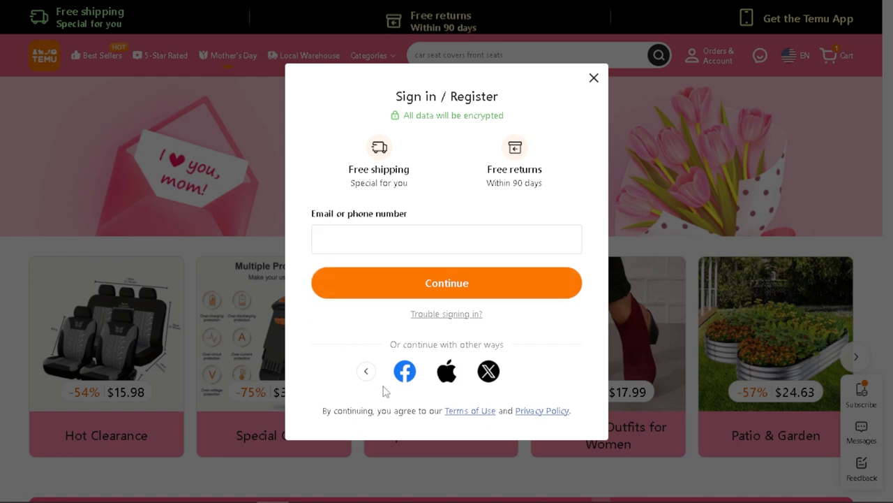
click(366, 371)
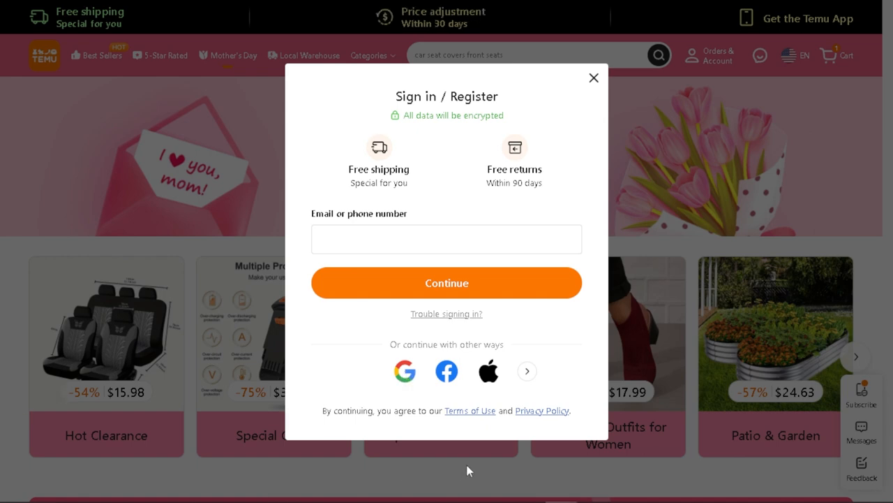
click(405, 371)
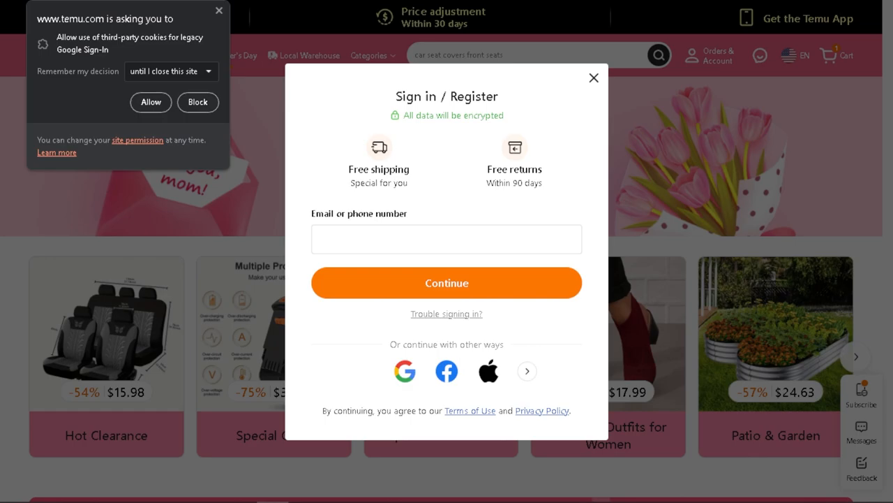
Sign in with Facebook, confirming the password, landing on the empty orders page.
click(447, 371)
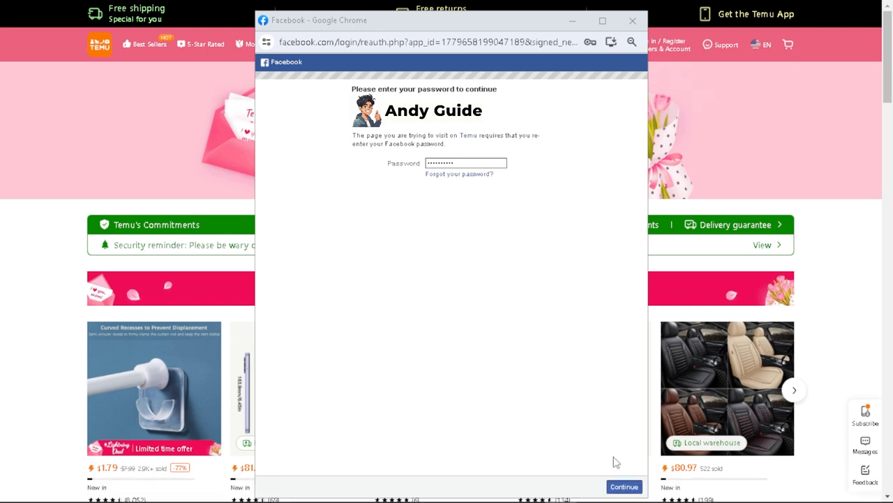
click(624, 486)
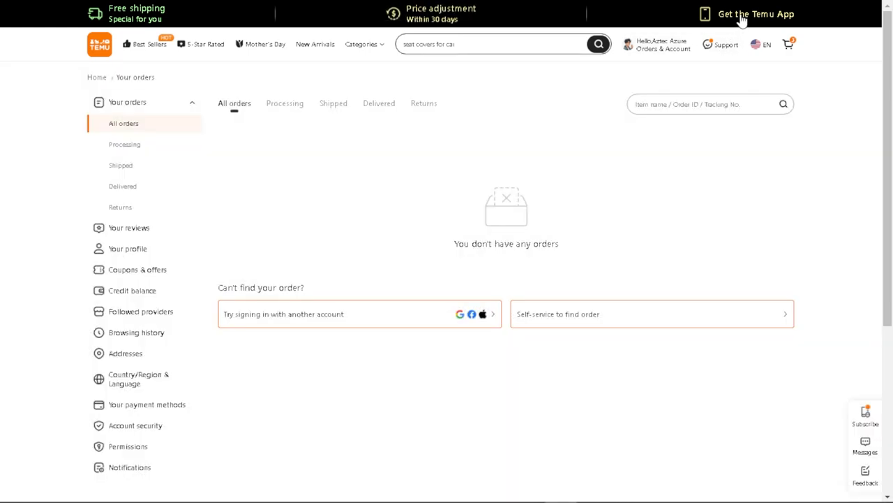
Show the Get the Temu App panel with QR code and store links.
click(755, 14)
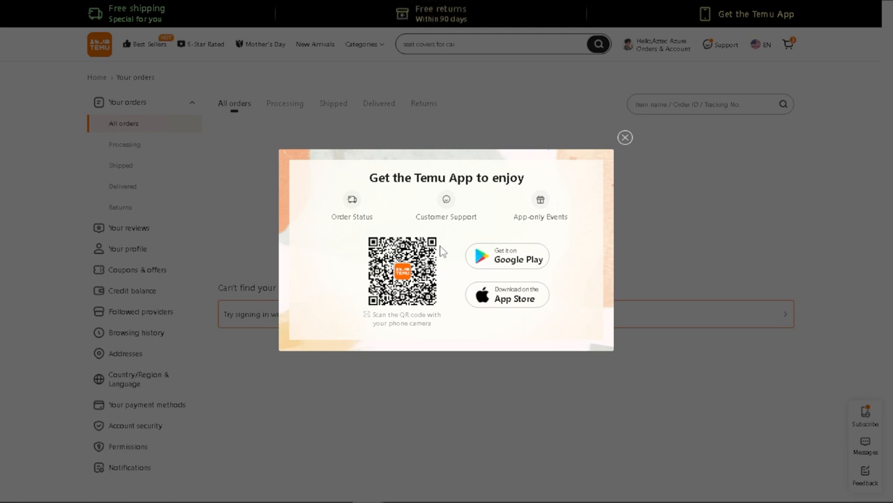
mouse_move(446, 281)
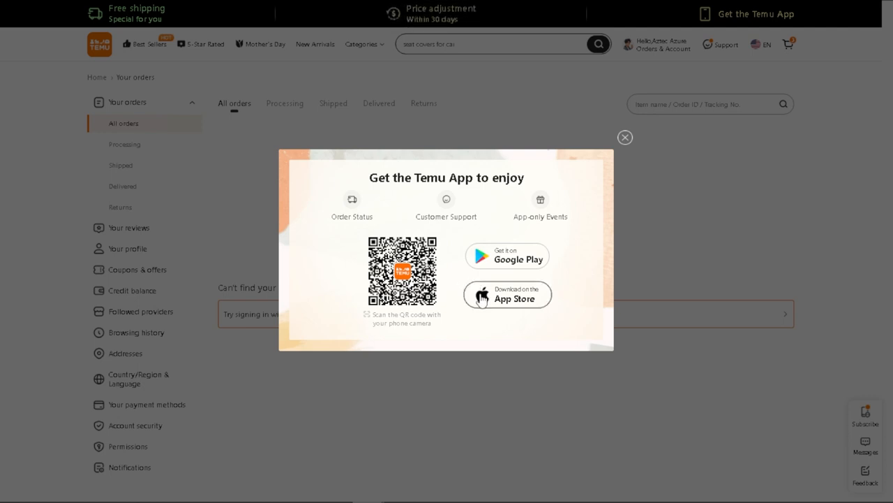
mouse_move(516, 215)
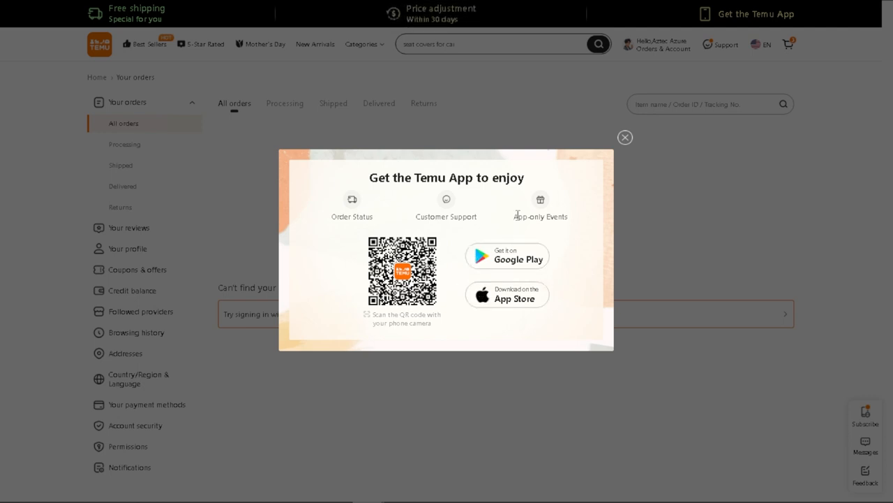
mouse_move(370, 204)
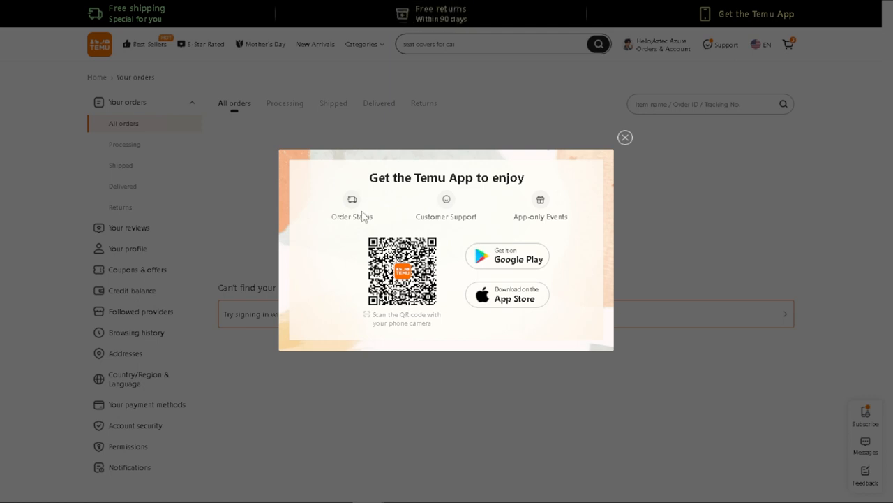
mouse_move(363, 218)
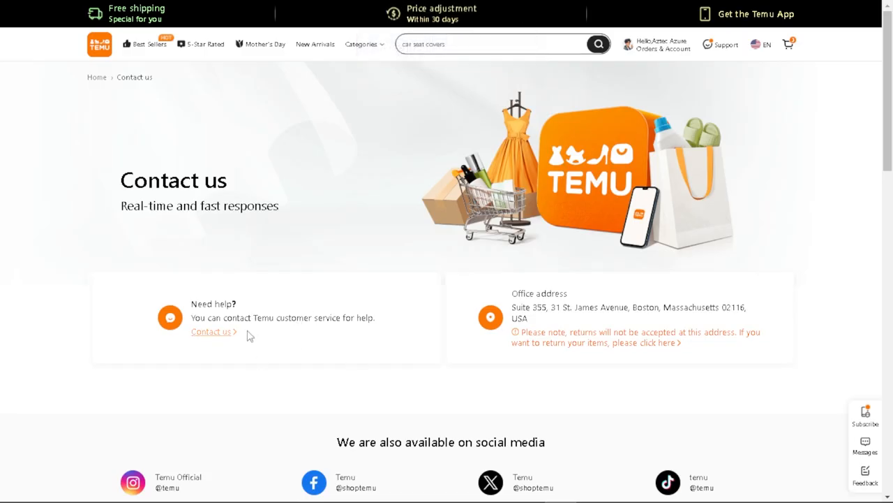
Scroll the Contact us page down to the social media section.
scroll(down, 3)
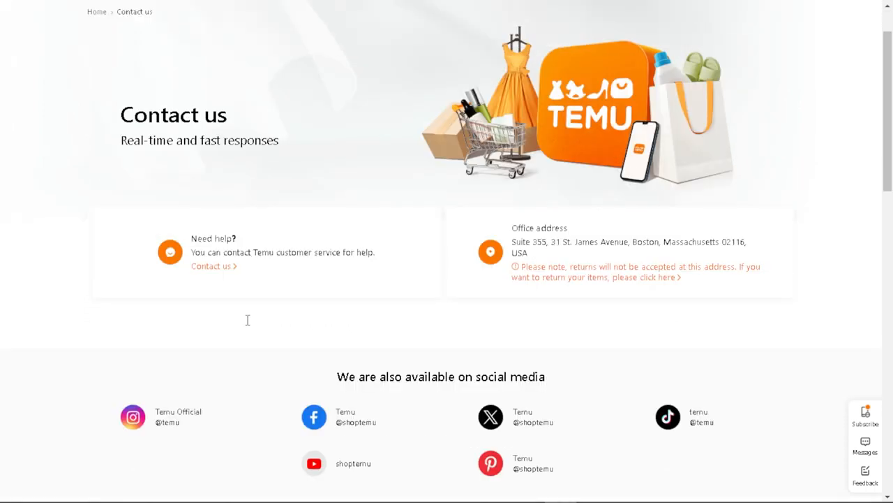
mouse_move(251, 324)
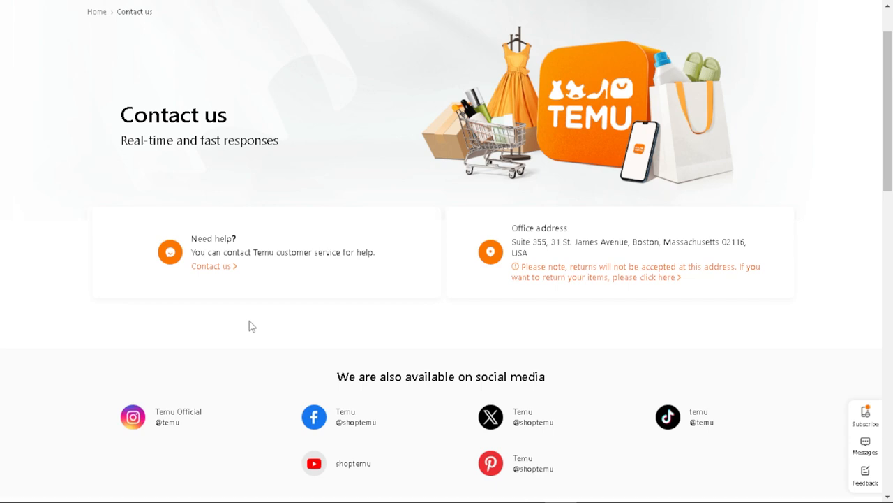
mouse_move(352, 452)
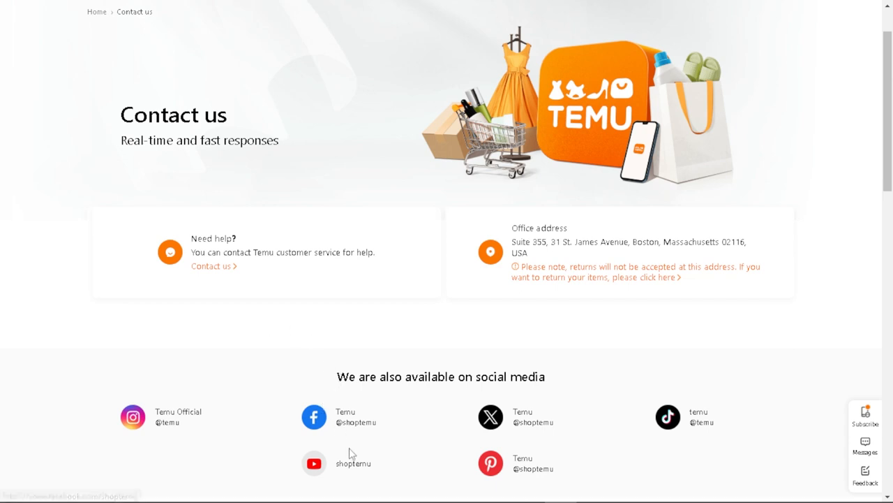
mouse_move(532, 418)
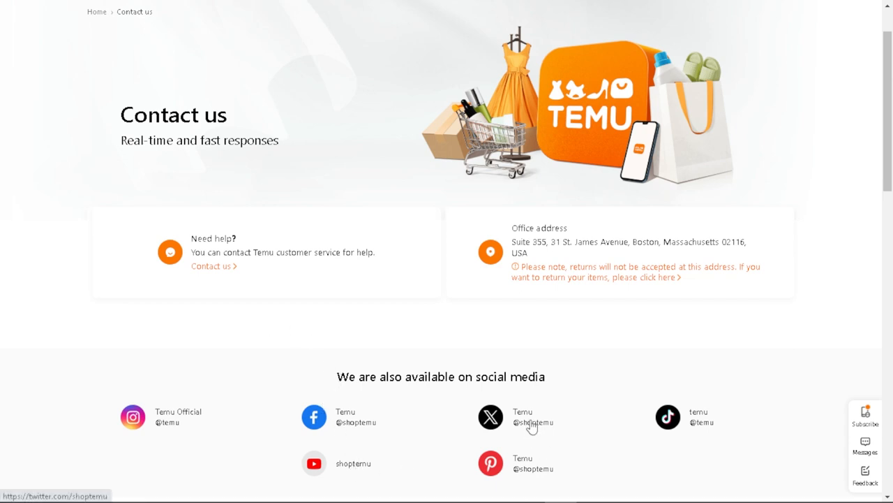